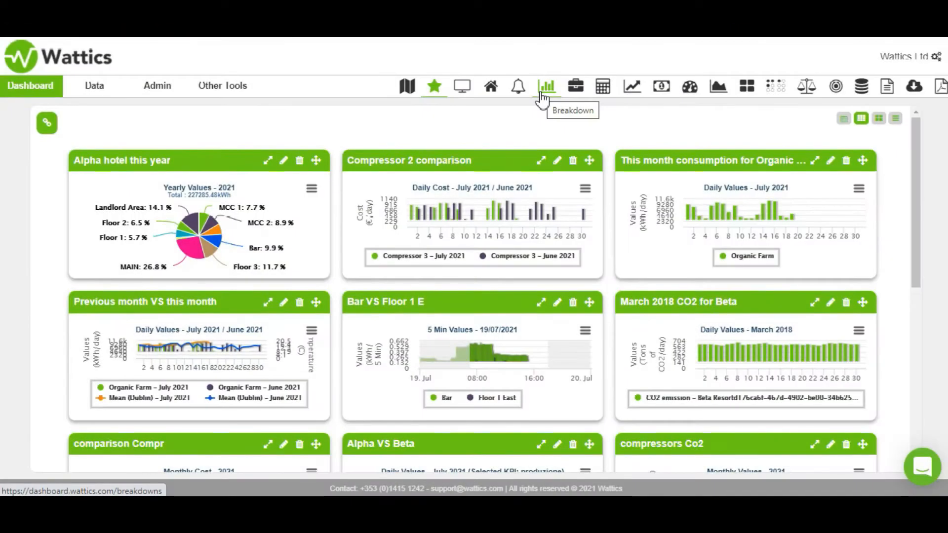
Open Breakdown charts with a Month period for May 2021, clearing Beta Resort & Spa
left_click(546, 86)
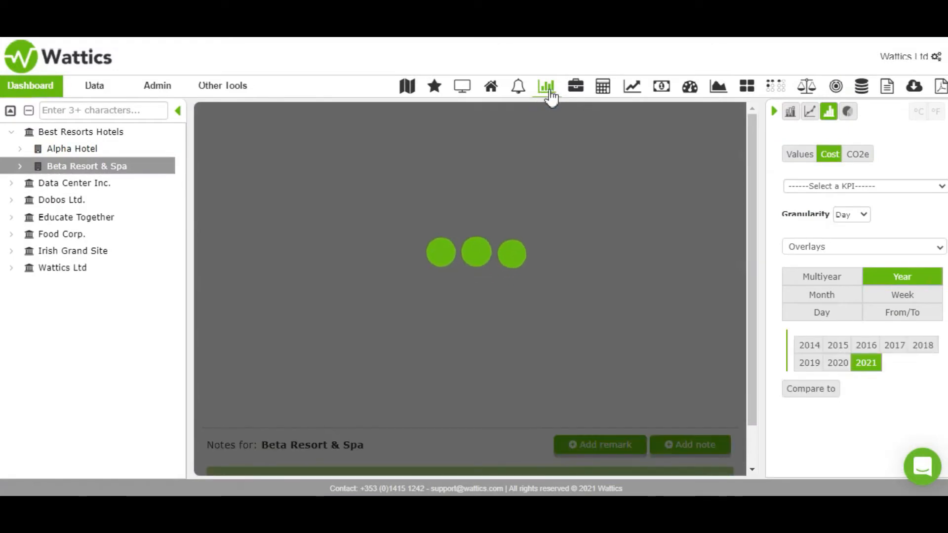
left_click(818, 294)
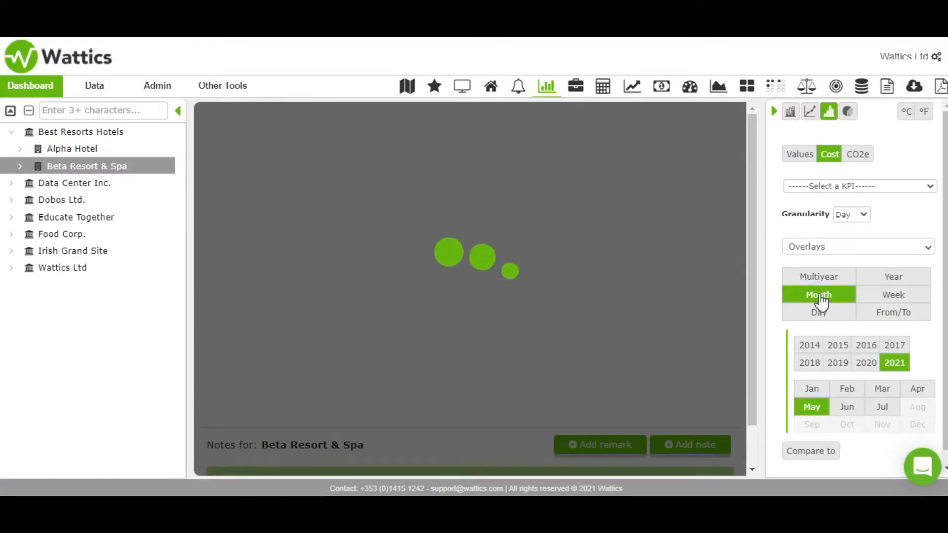
left_click(817, 294)
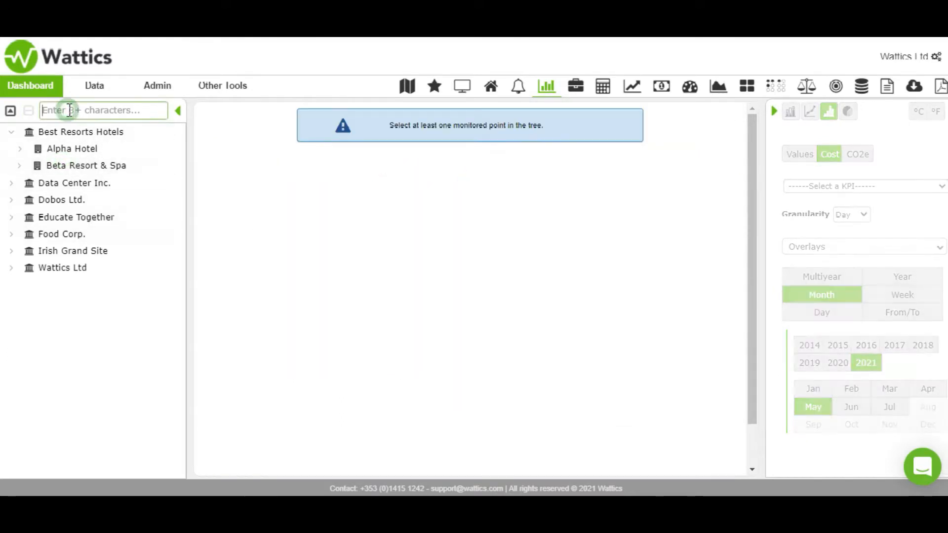
Search the site tree for 'food' and scroll to Food Corp.'s Refrigeration meters
type("food")
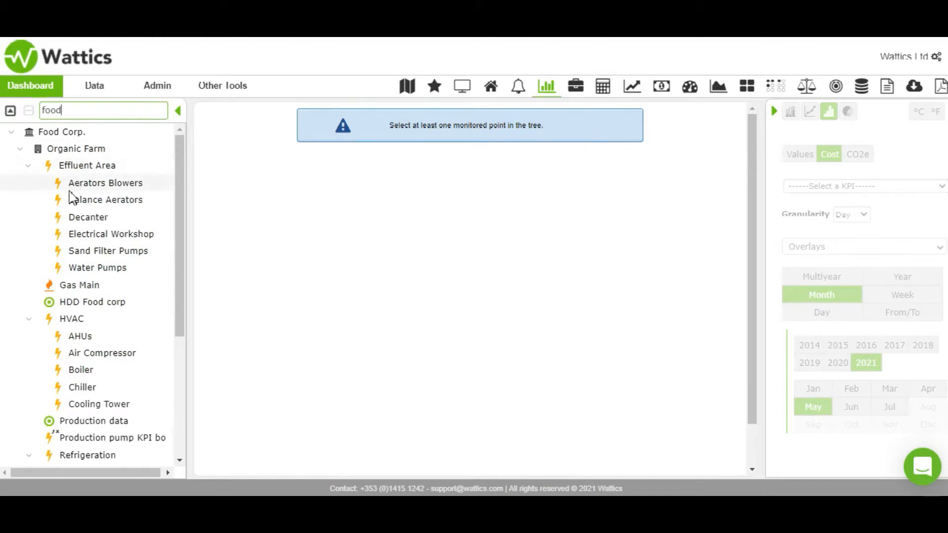
scroll("down", 3)
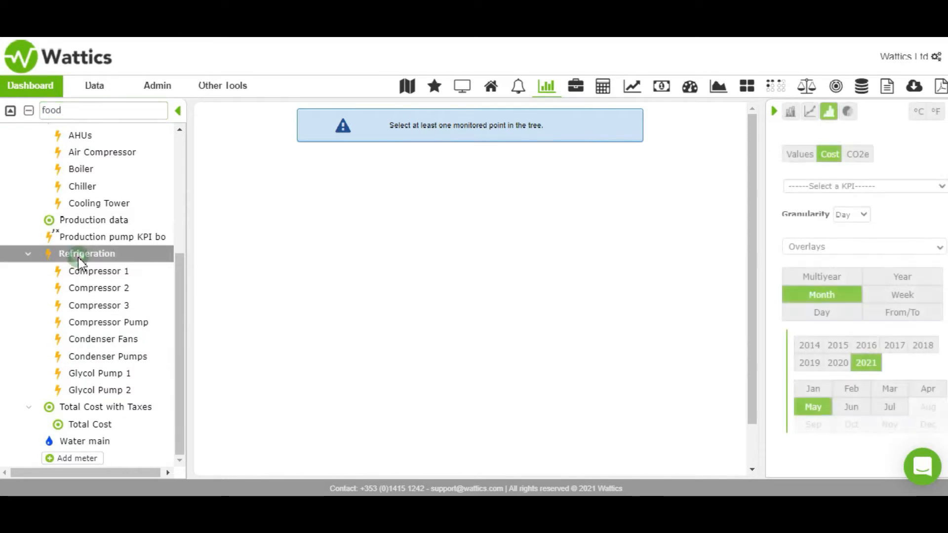
Chart Refrigeration as a pie of energy values (63,155.95 kWh) with Compressor 3 pulled out
left_click(87, 254)
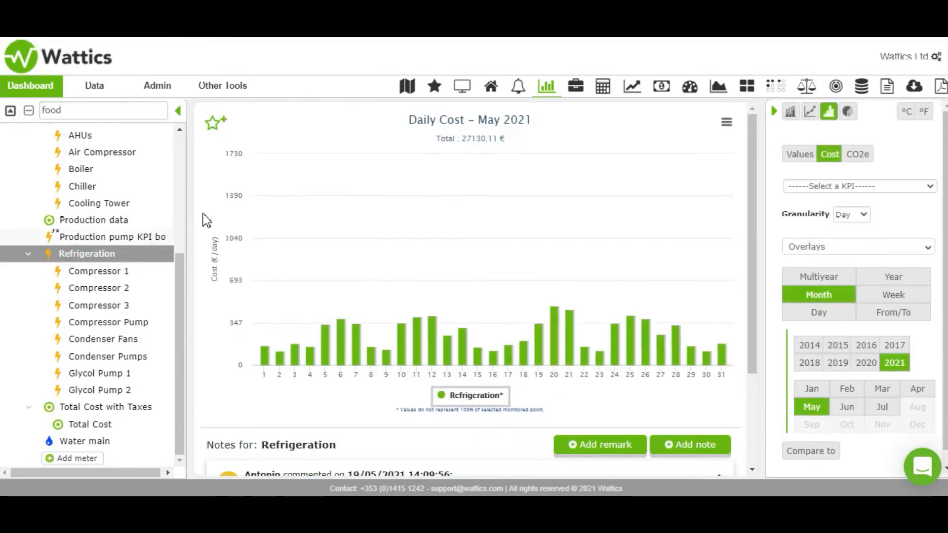
left_click(846, 111)
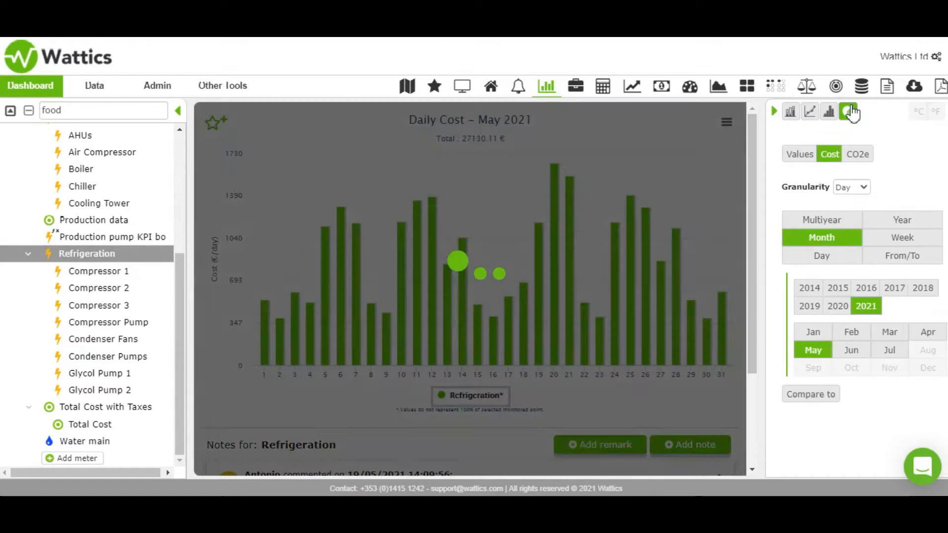
left_click(848, 112)
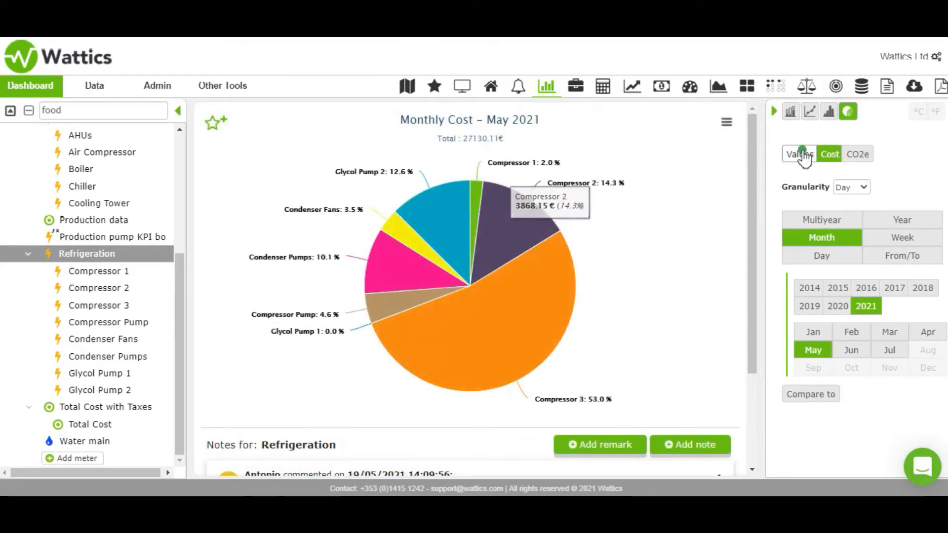
left_click(798, 154)
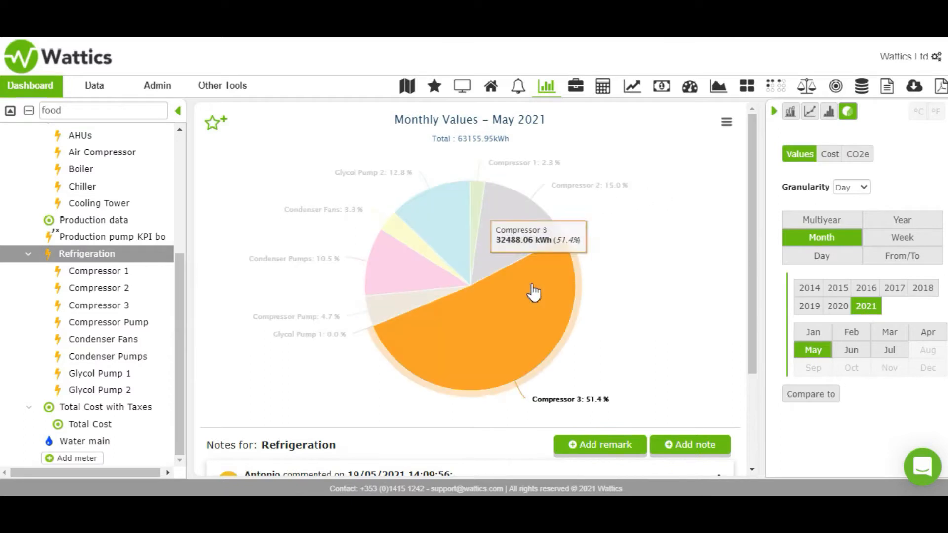
mouse_move(426, 242)
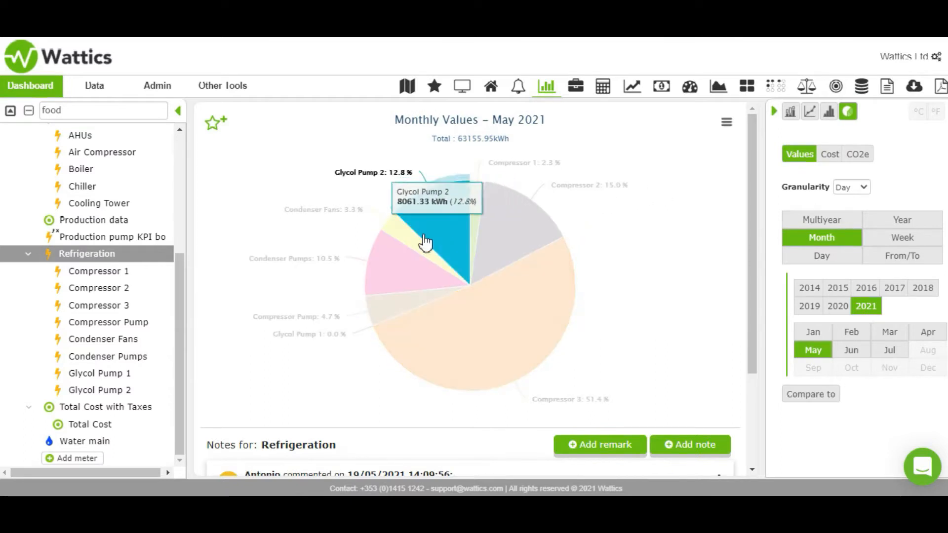
mouse_move(456, 356)
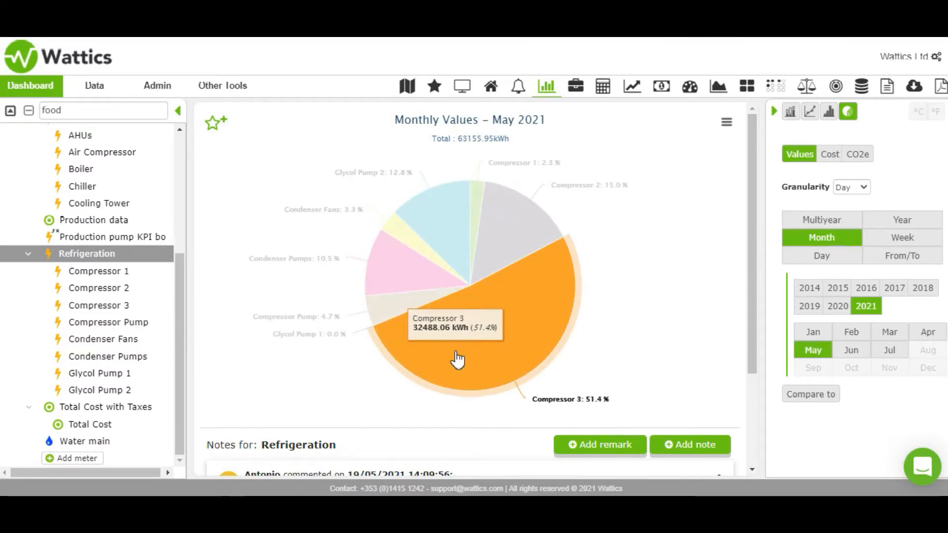
mouse_move(445, 254)
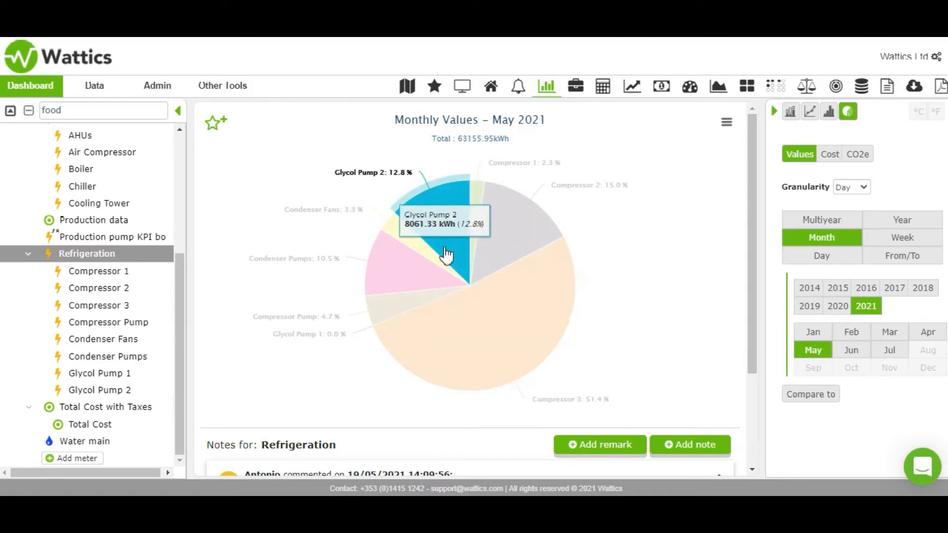
mouse_move(493, 333)
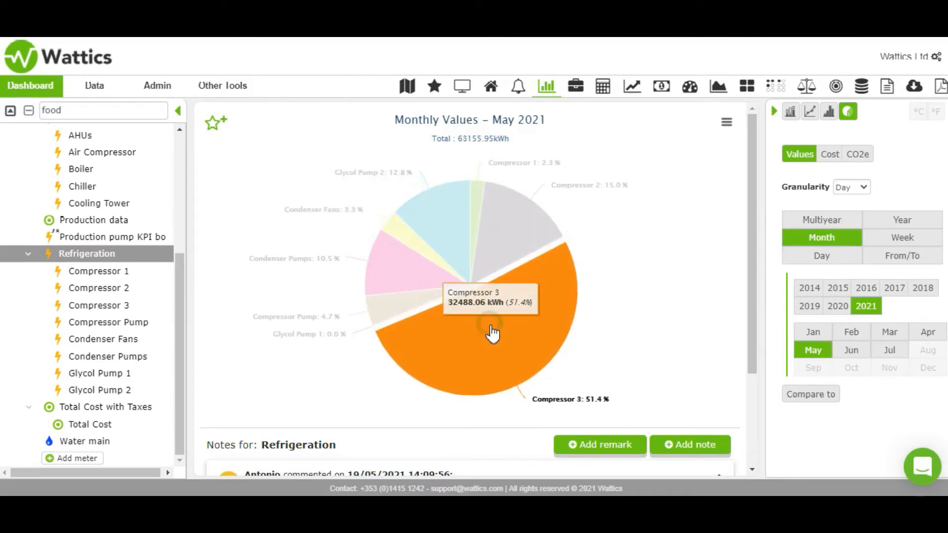
left_click(829, 111)
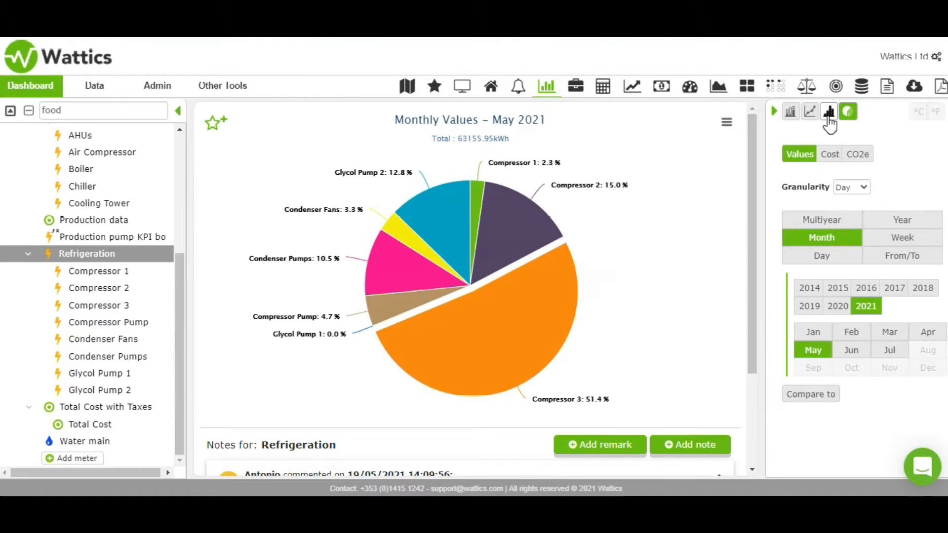
Compare Compressors 1–3 and Compressor Pump as daily May 2021 columns, trying lines in between
left_click(828, 112)
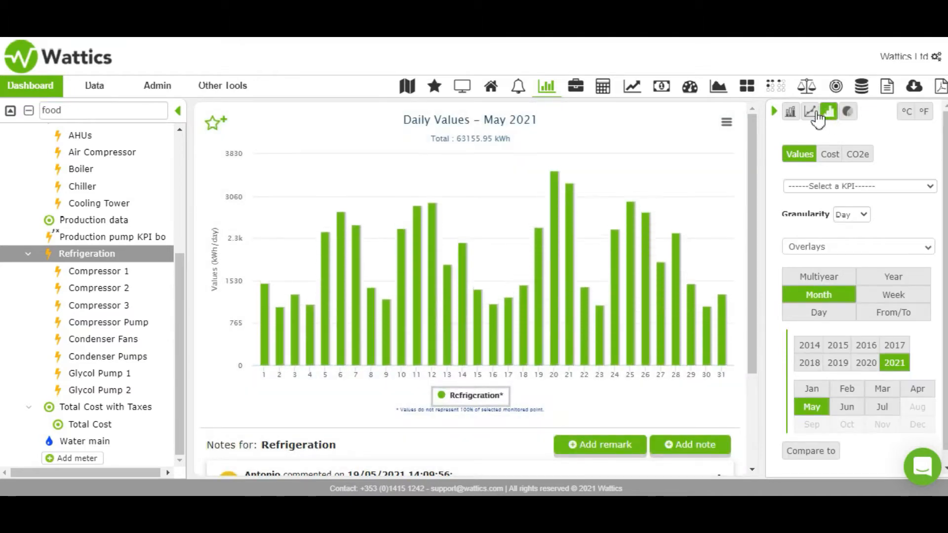
left_click(809, 112)
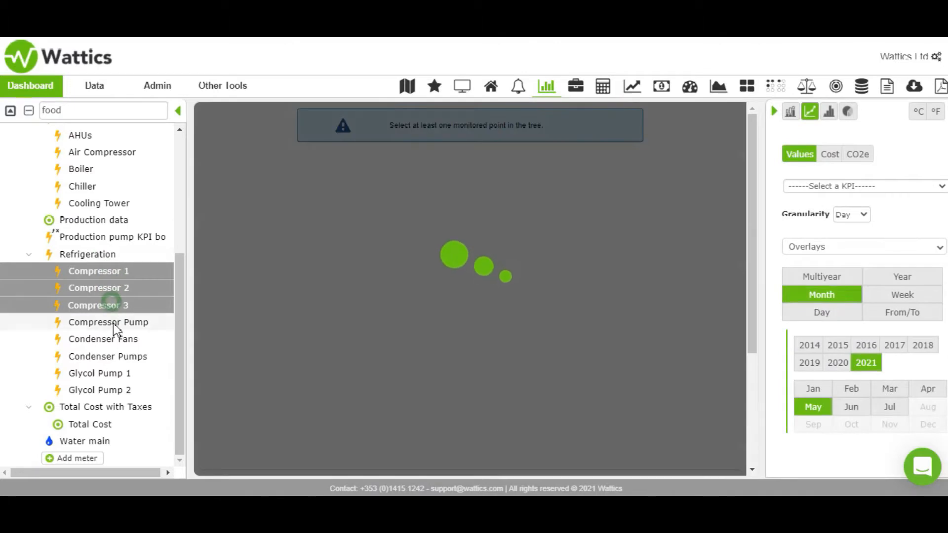
left_click(109, 322)
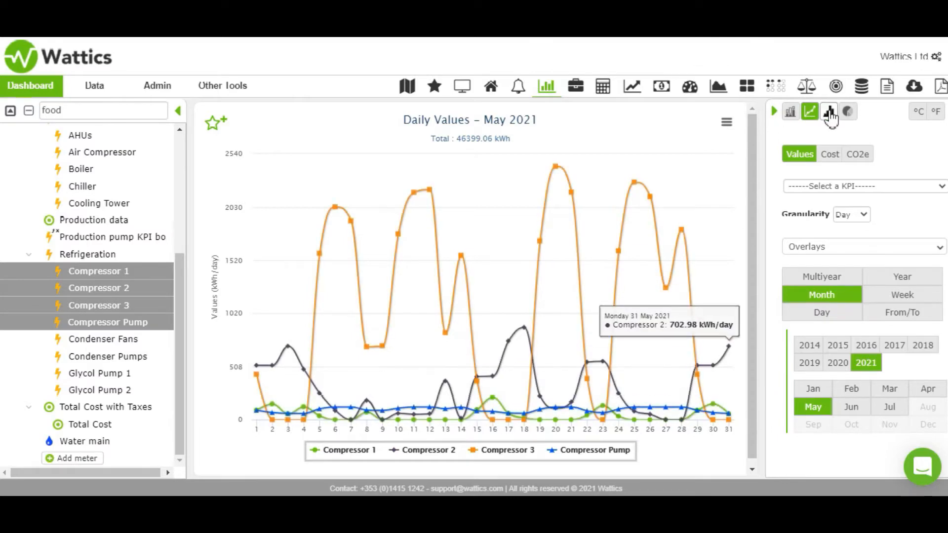
left_click(829, 111)
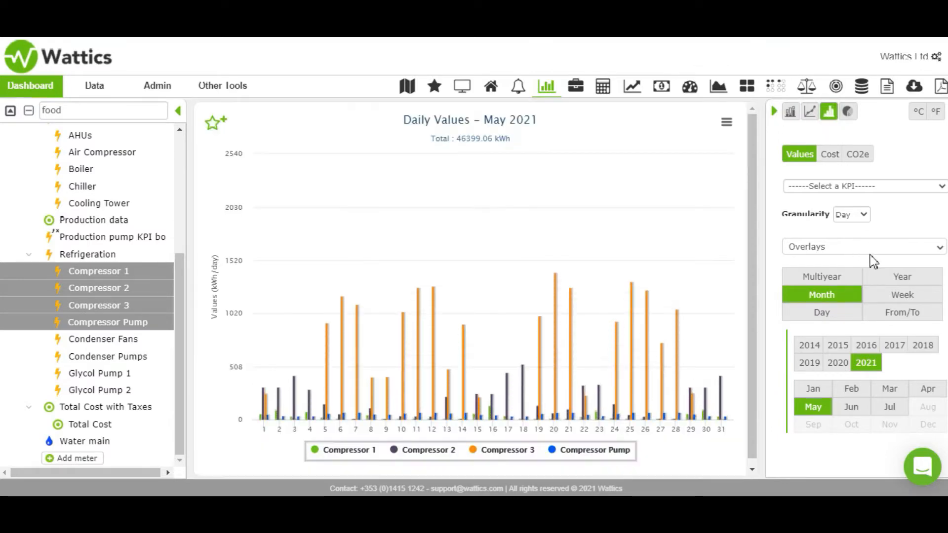
Widen the period to the whole of 2021, showing monthly compressor totals of 311,297.94 kWh
left_click(900, 276)
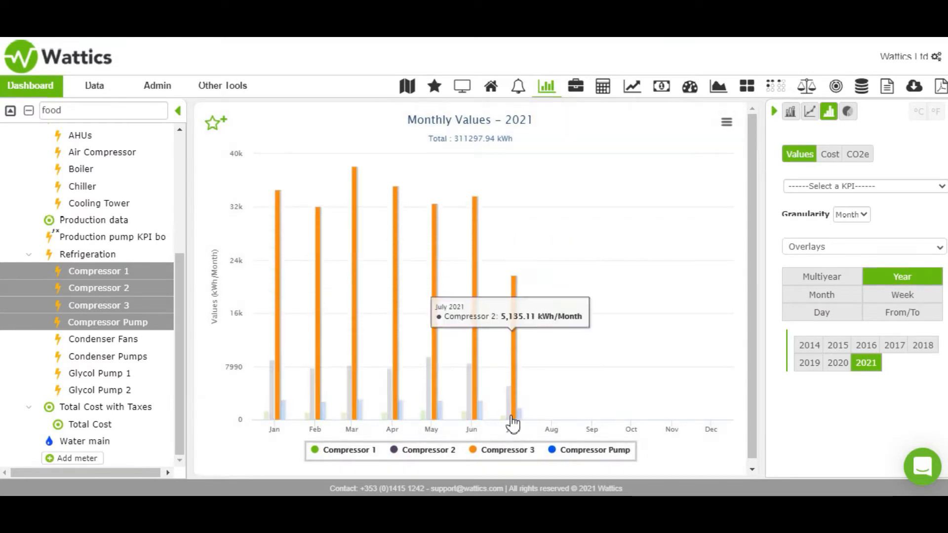
mouse_move(467, 417)
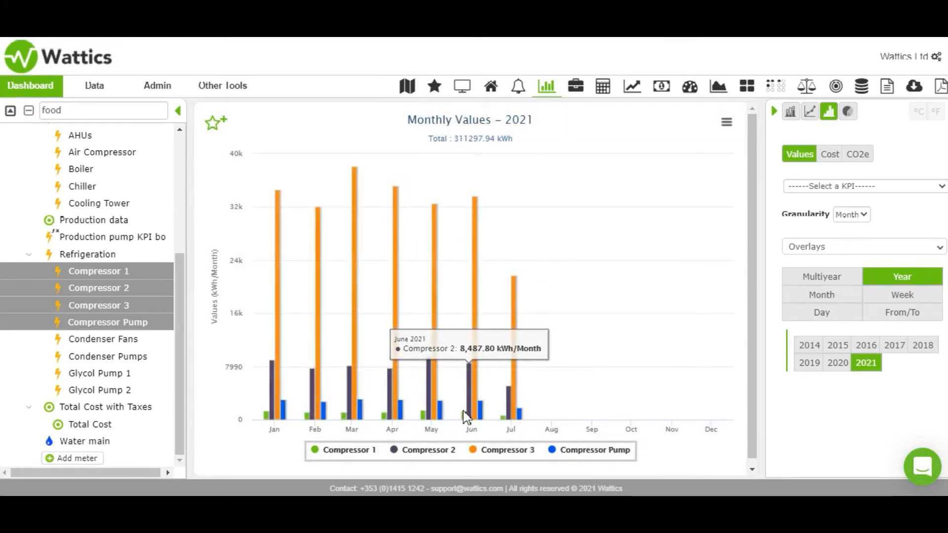
mouse_move(145, 327)
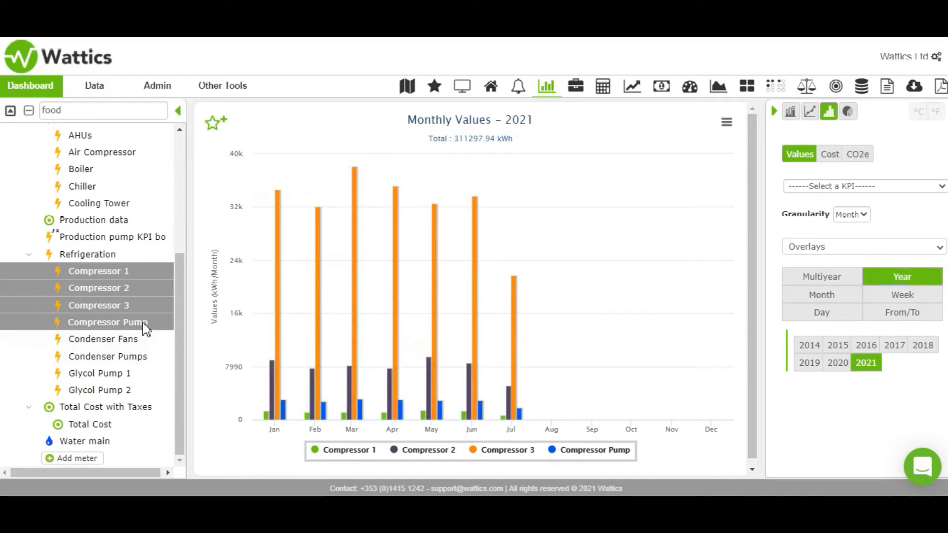
left_click(828, 154)
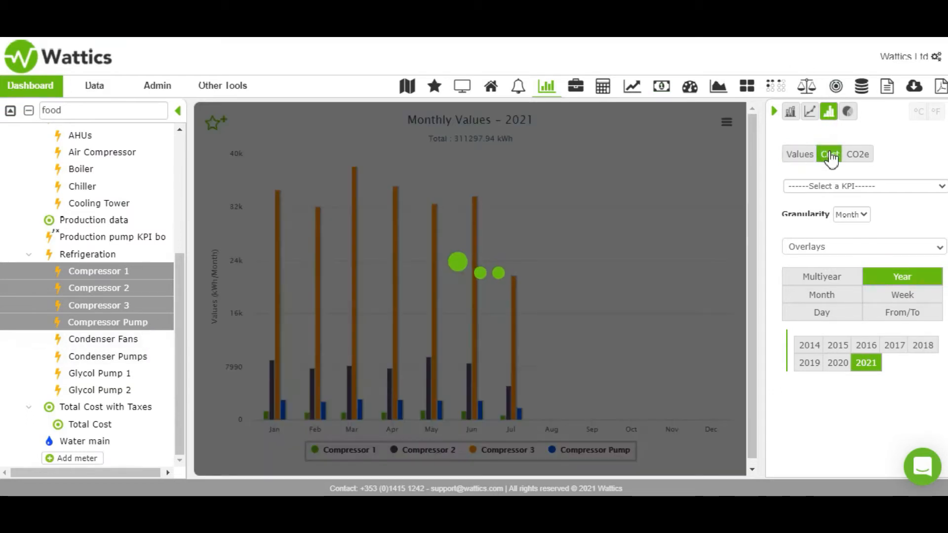
Show the compressors' 2021 cost, then CO2e emissions narrowed to a single day, 24 May 2021
left_click(828, 154)
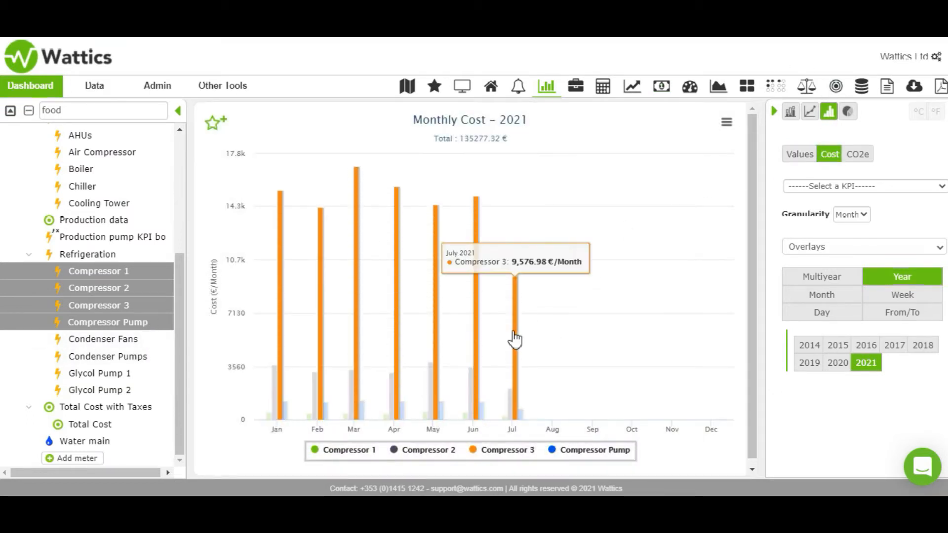
left_click(857, 154)
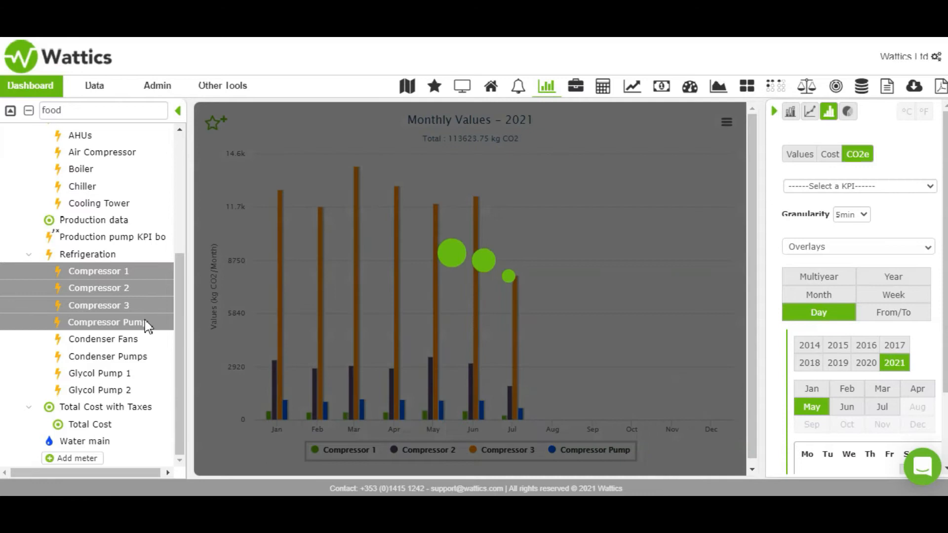
left_click(99, 305)
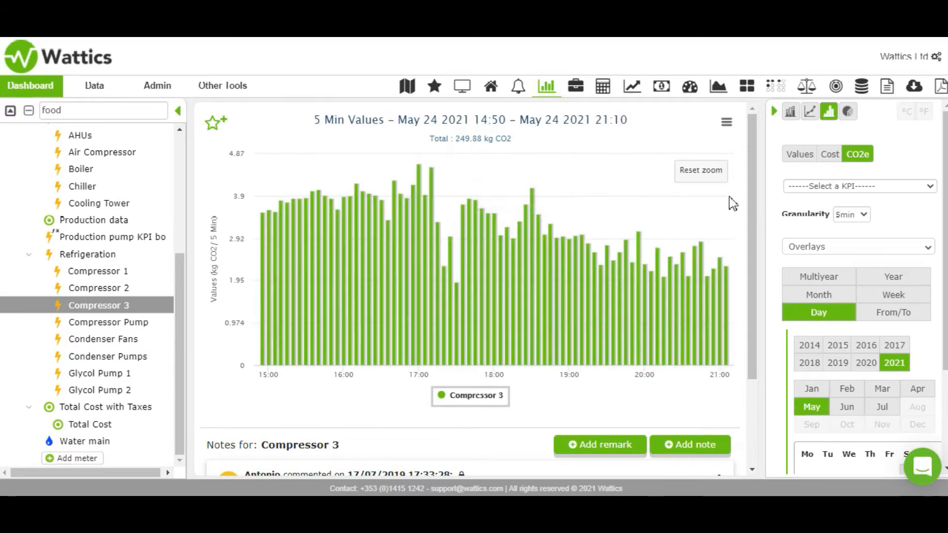
Overlay Dublin mean temperature on Compressor 3's daily May 2021 energy, comparing °F and °C
left_click(798, 154)
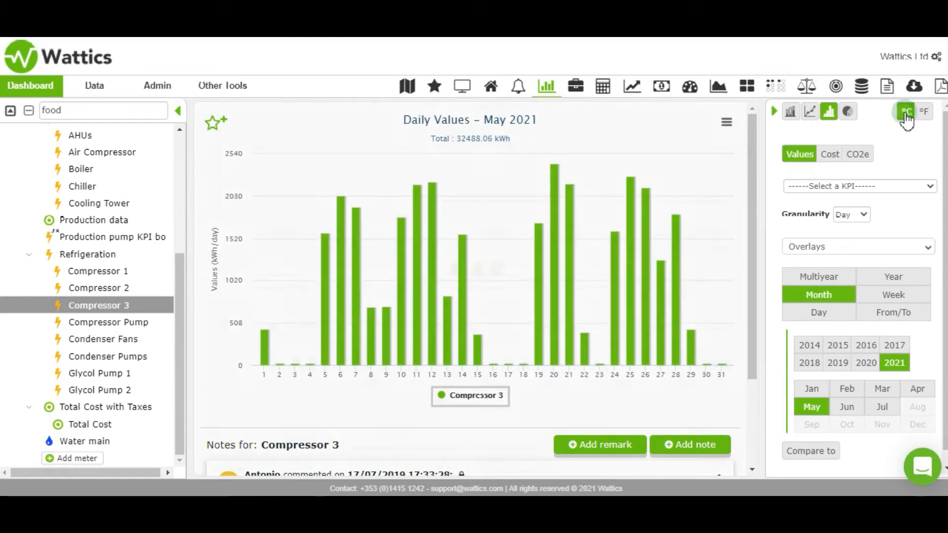
left_click(905, 111)
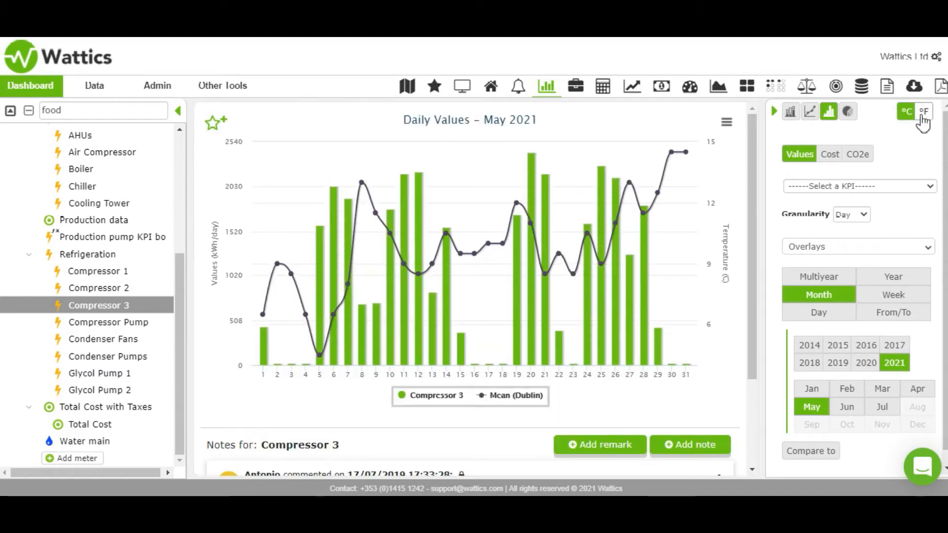
left_click(924, 112)
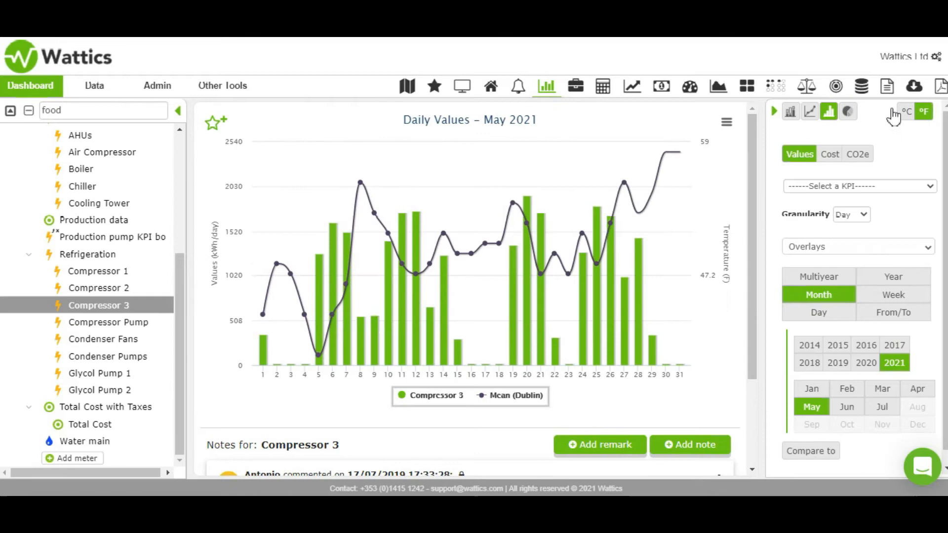
mouse_move(574, 323)
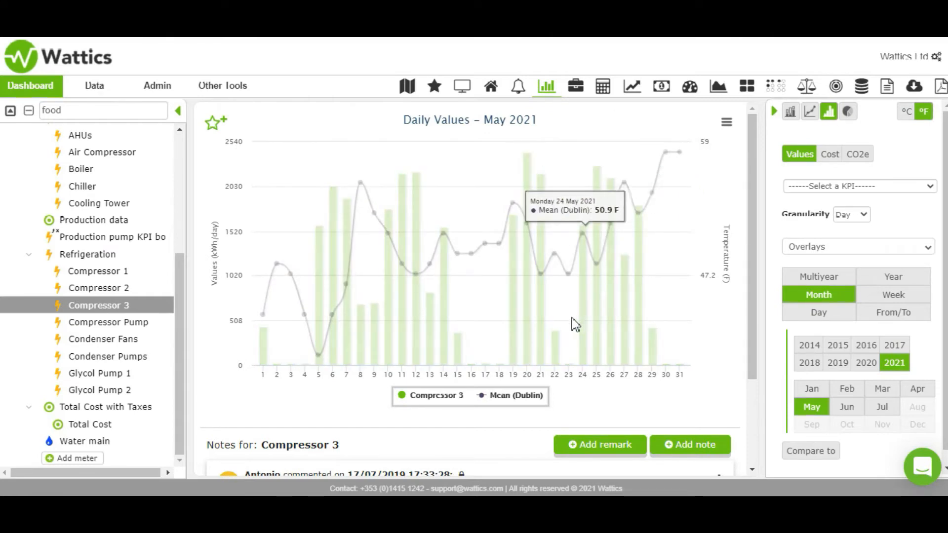
mouse_move(555, 357)
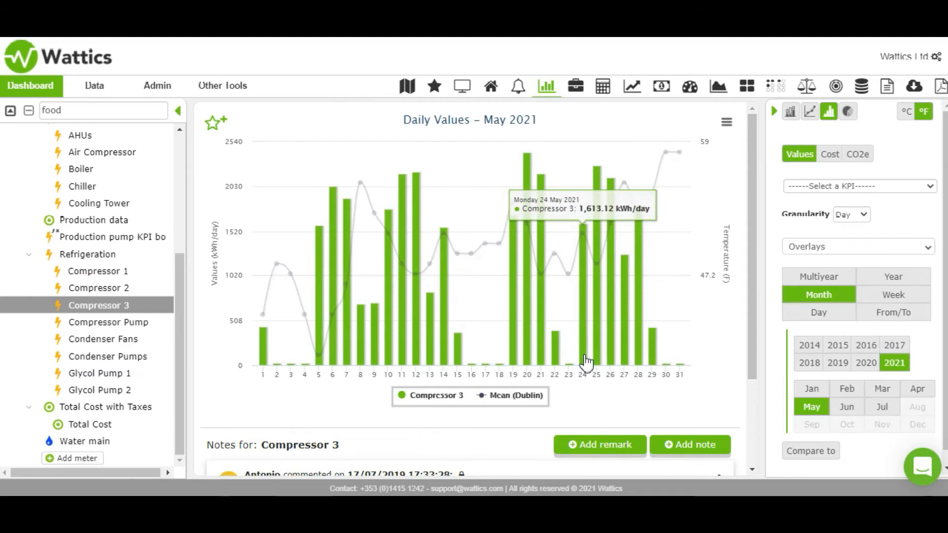
left_click(906, 111)
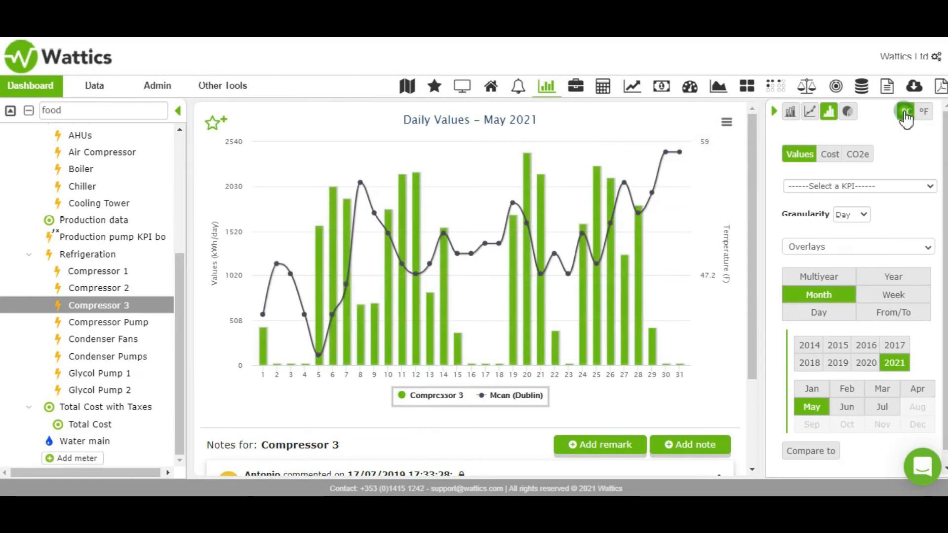
left_click(905, 112)
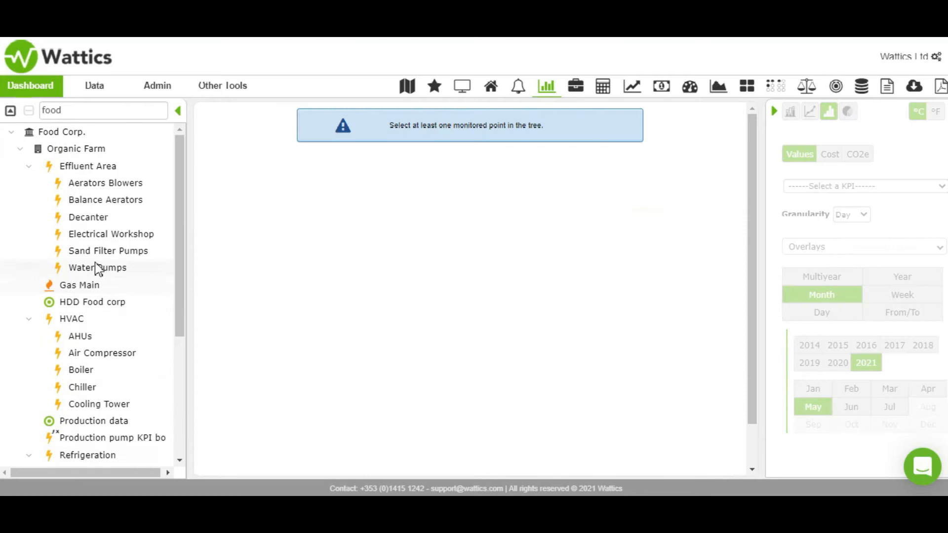
Chart Organic Farm with a 6,874.38 average line and start a remark reading 'it exceeds!'
left_click(75, 148)
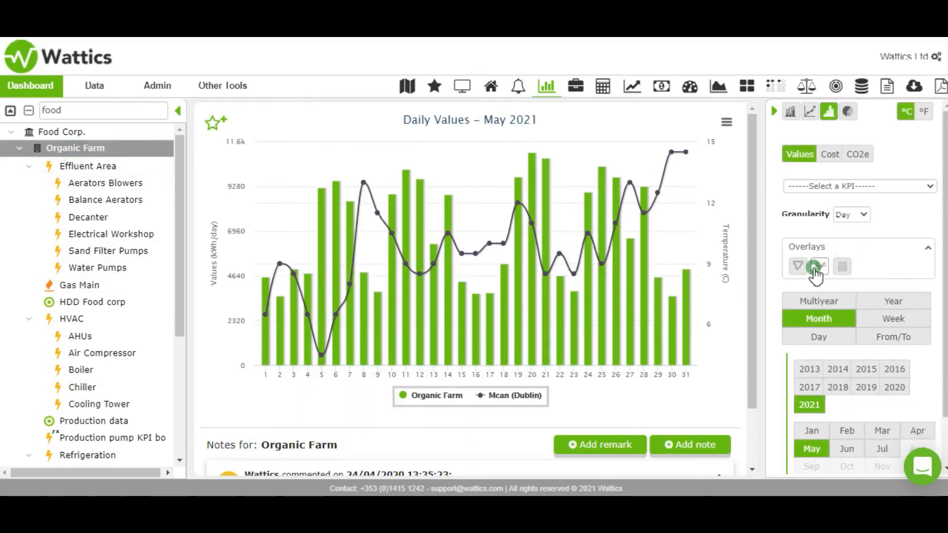
left_click(819, 265)
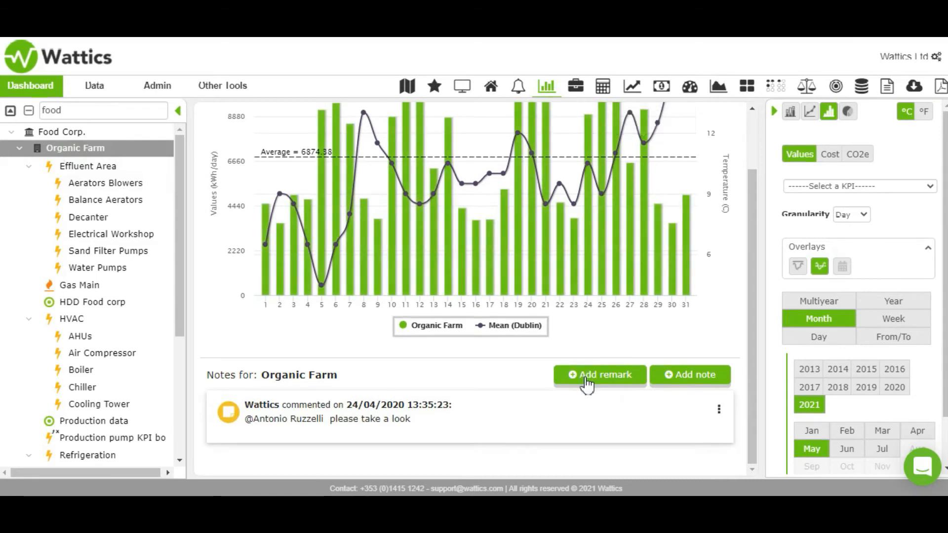
left_click(599, 374)
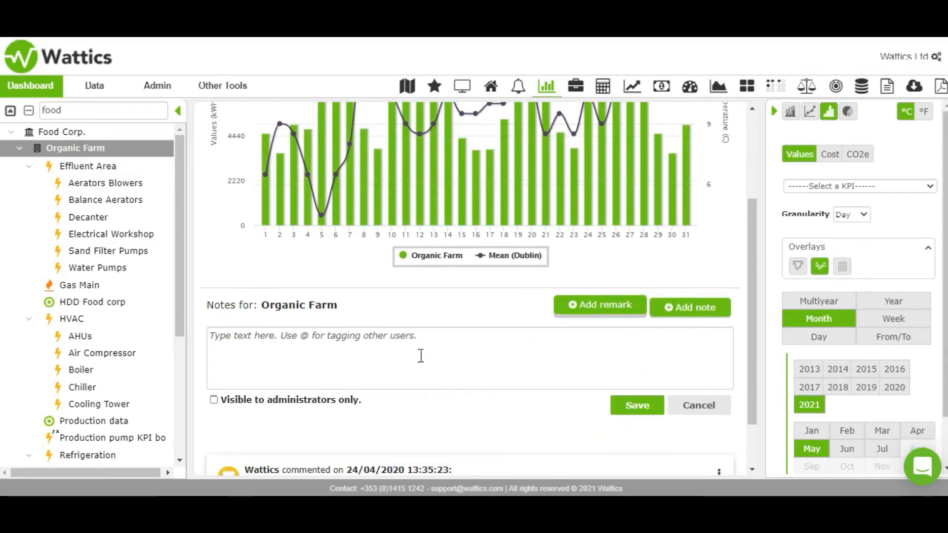
type("it e")
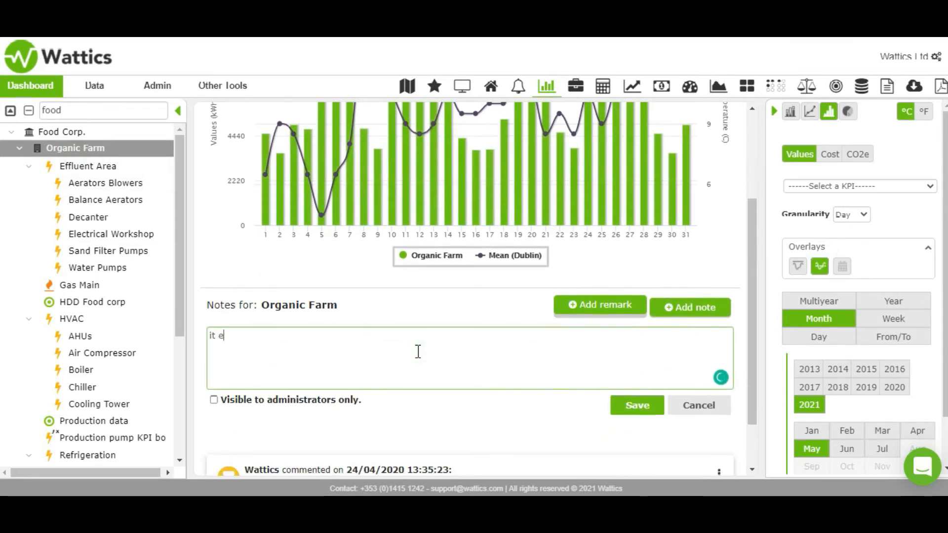
type("xceeds!")
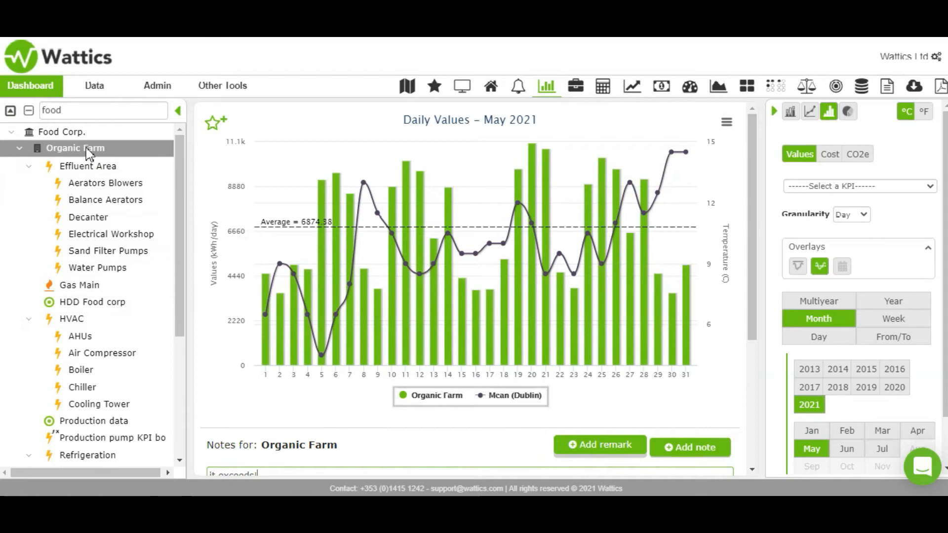
Review Production data's May 2019 daily output without overlays, then return to Organic Farm
left_click(94, 421)
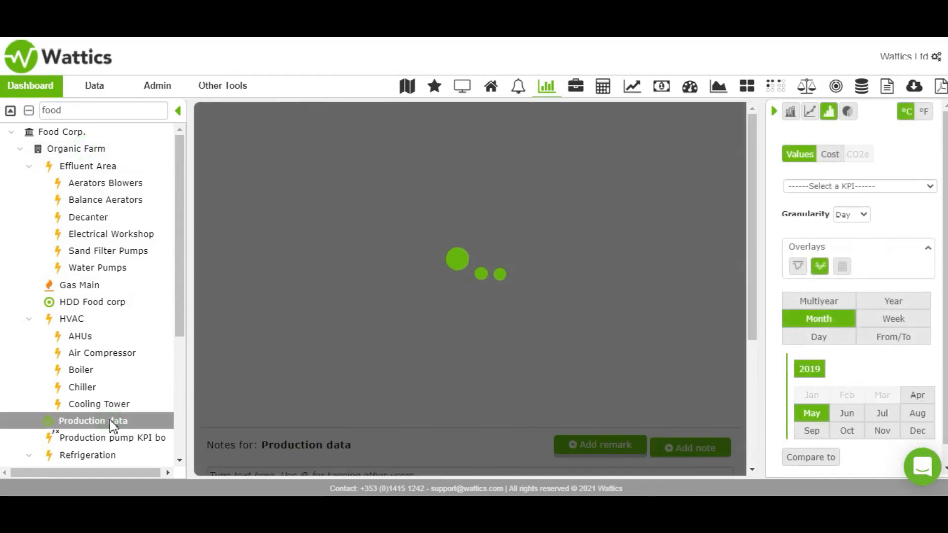
left_click(93, 421)
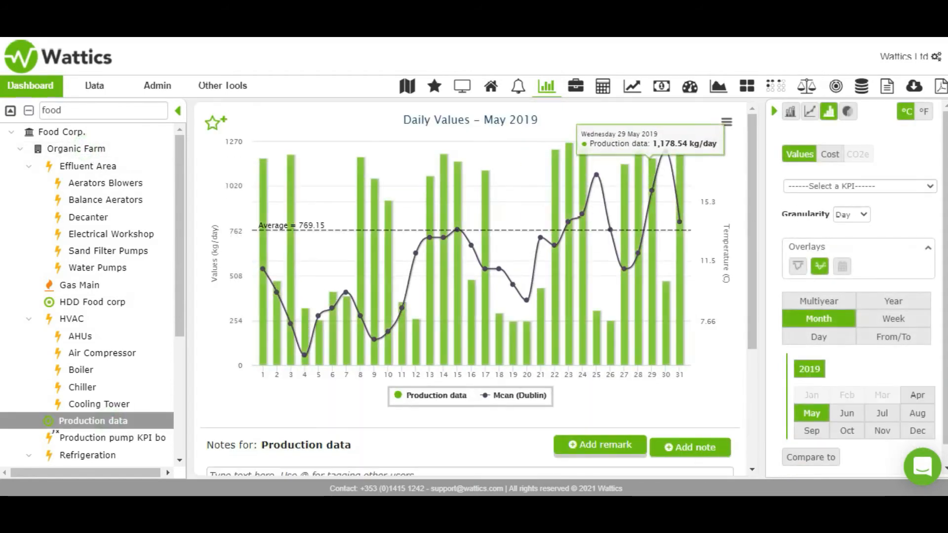
left_click(819, 265)
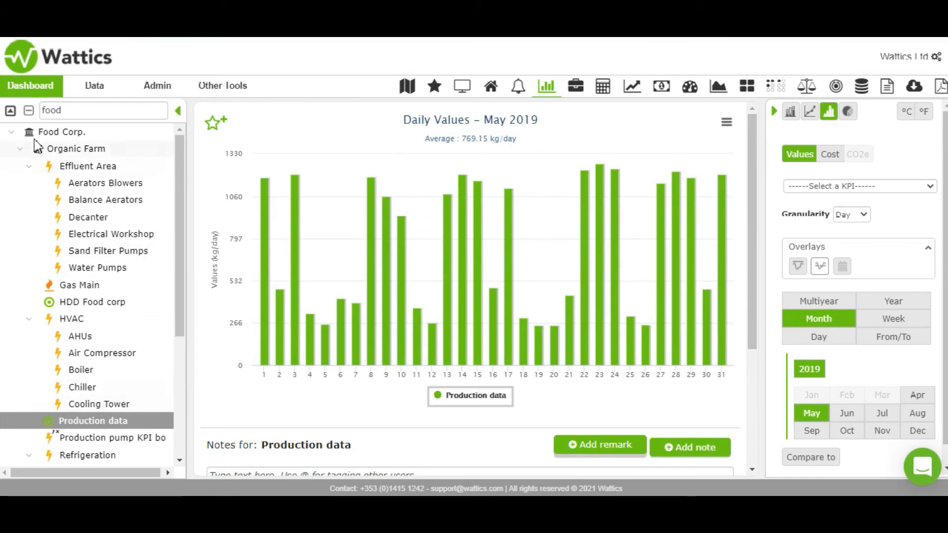
left_click(93, 420)
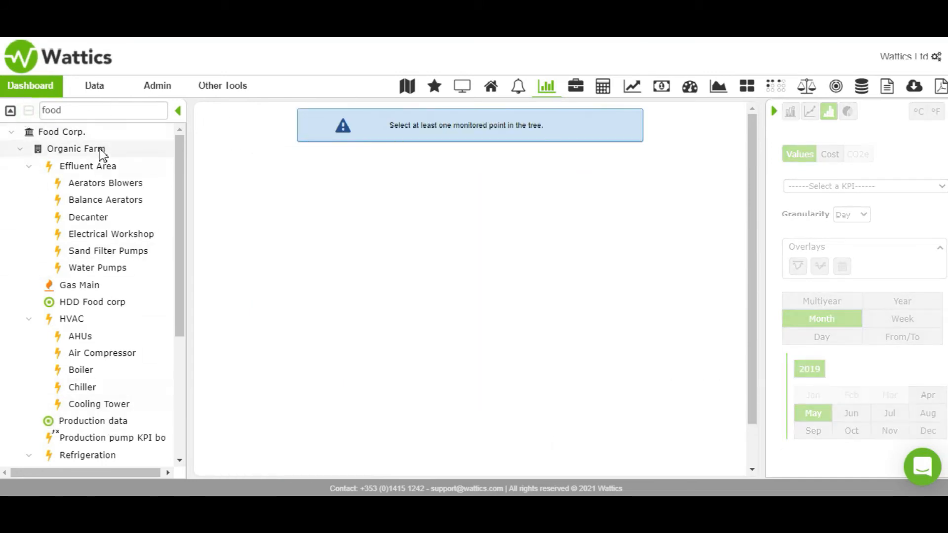
left_click(75, 148)
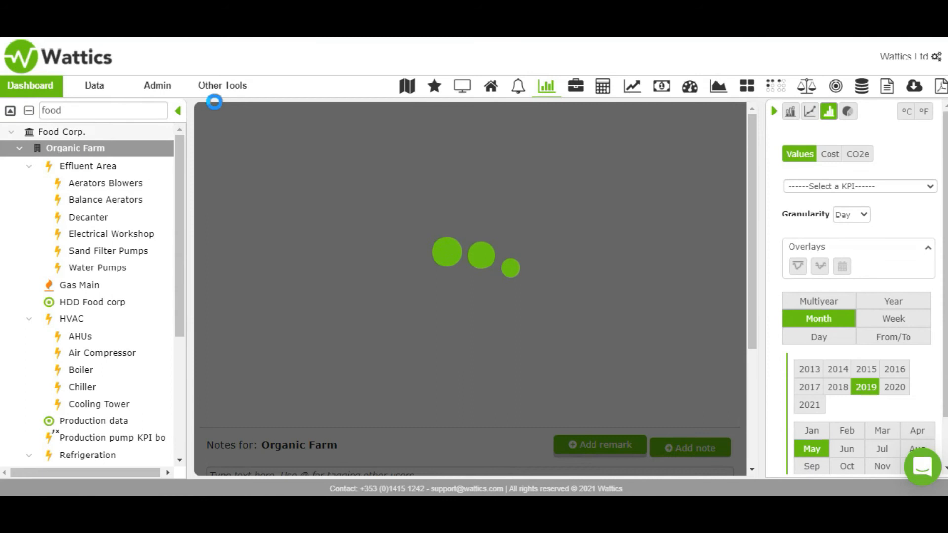
Normalise Organic Farm per Production data (15.41 kWh/kg) and export the chart data
left_click(857, 185)
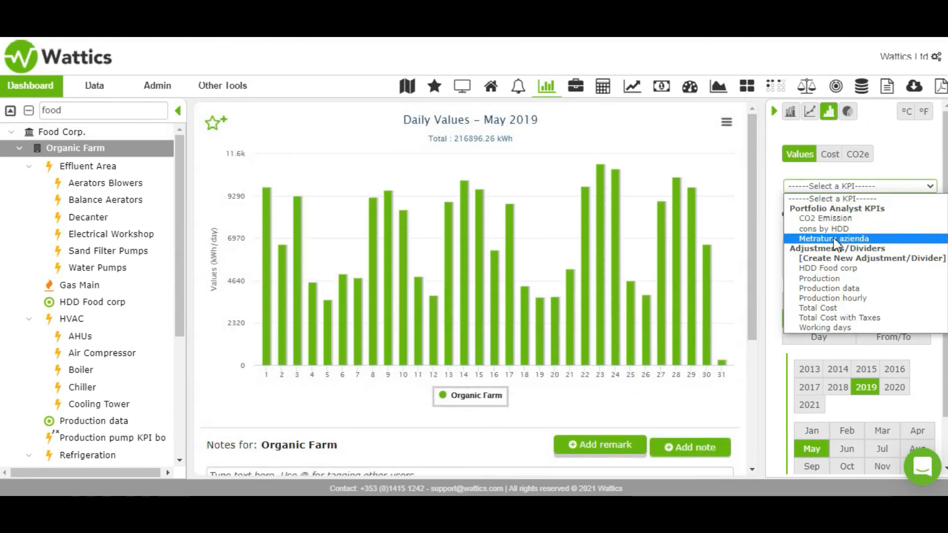
left_click(829, 287)
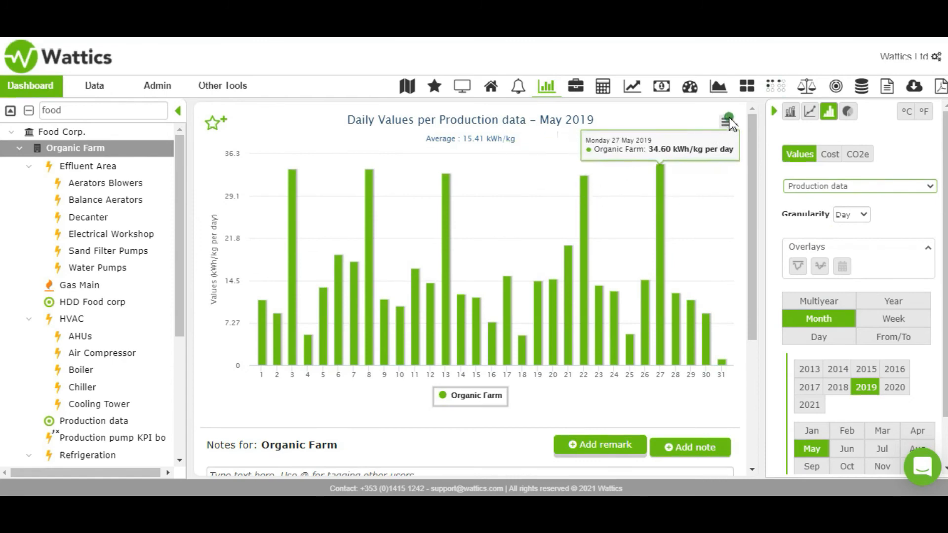
left_click(725, 120)
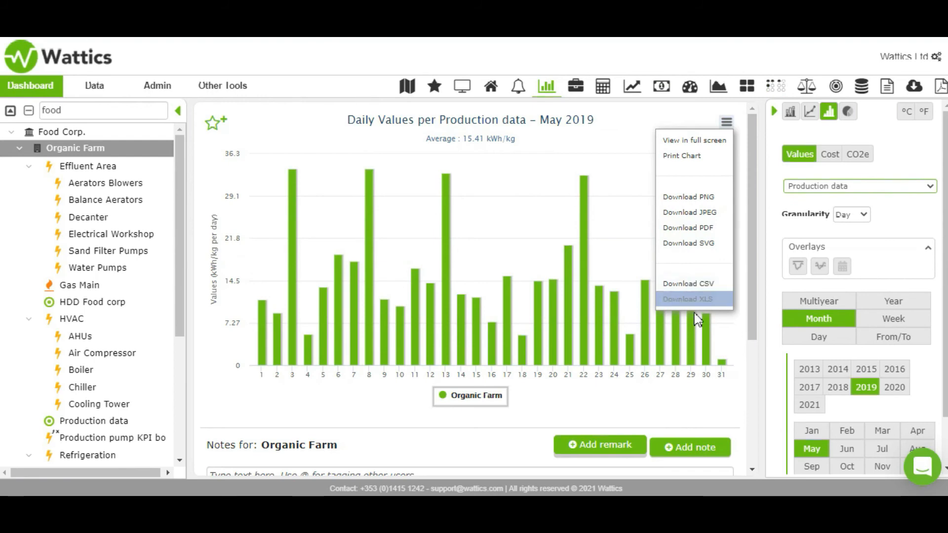
left_click(688, 298)
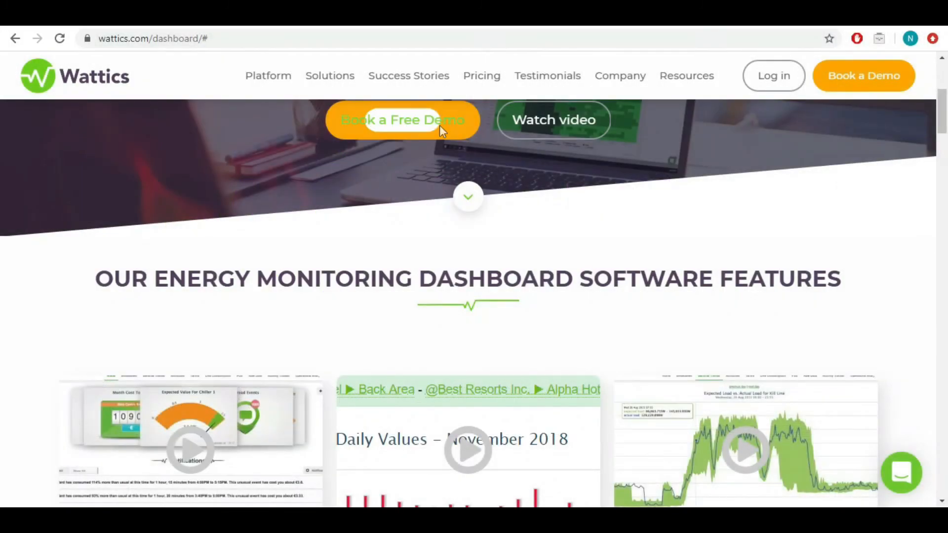
Start the free demo request on wattics.com and enter contact details, typing the email 'nawells@'
left_click(402, 119)
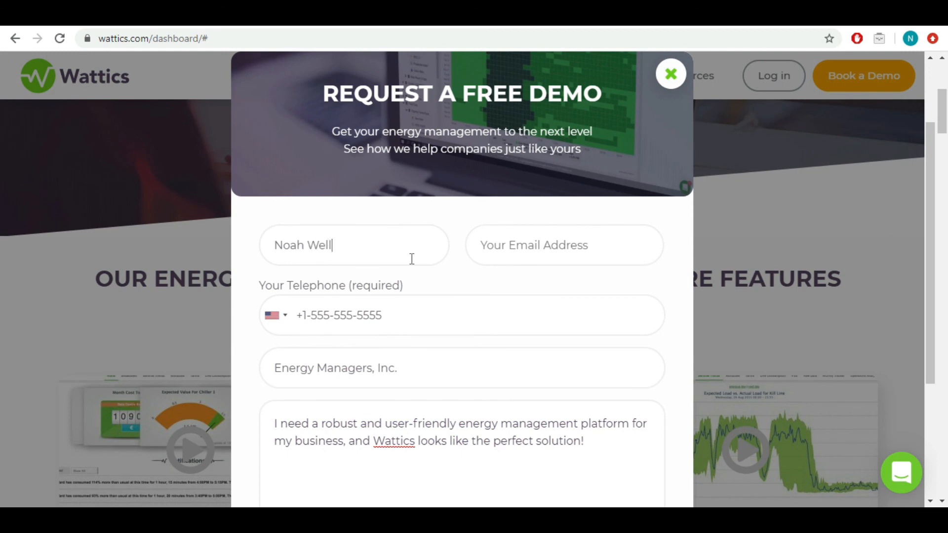
type("nawells@")
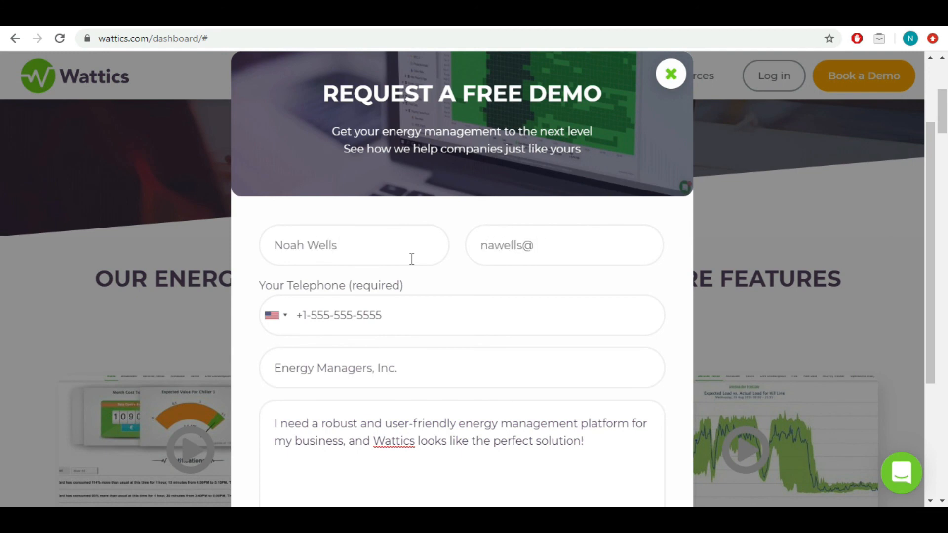